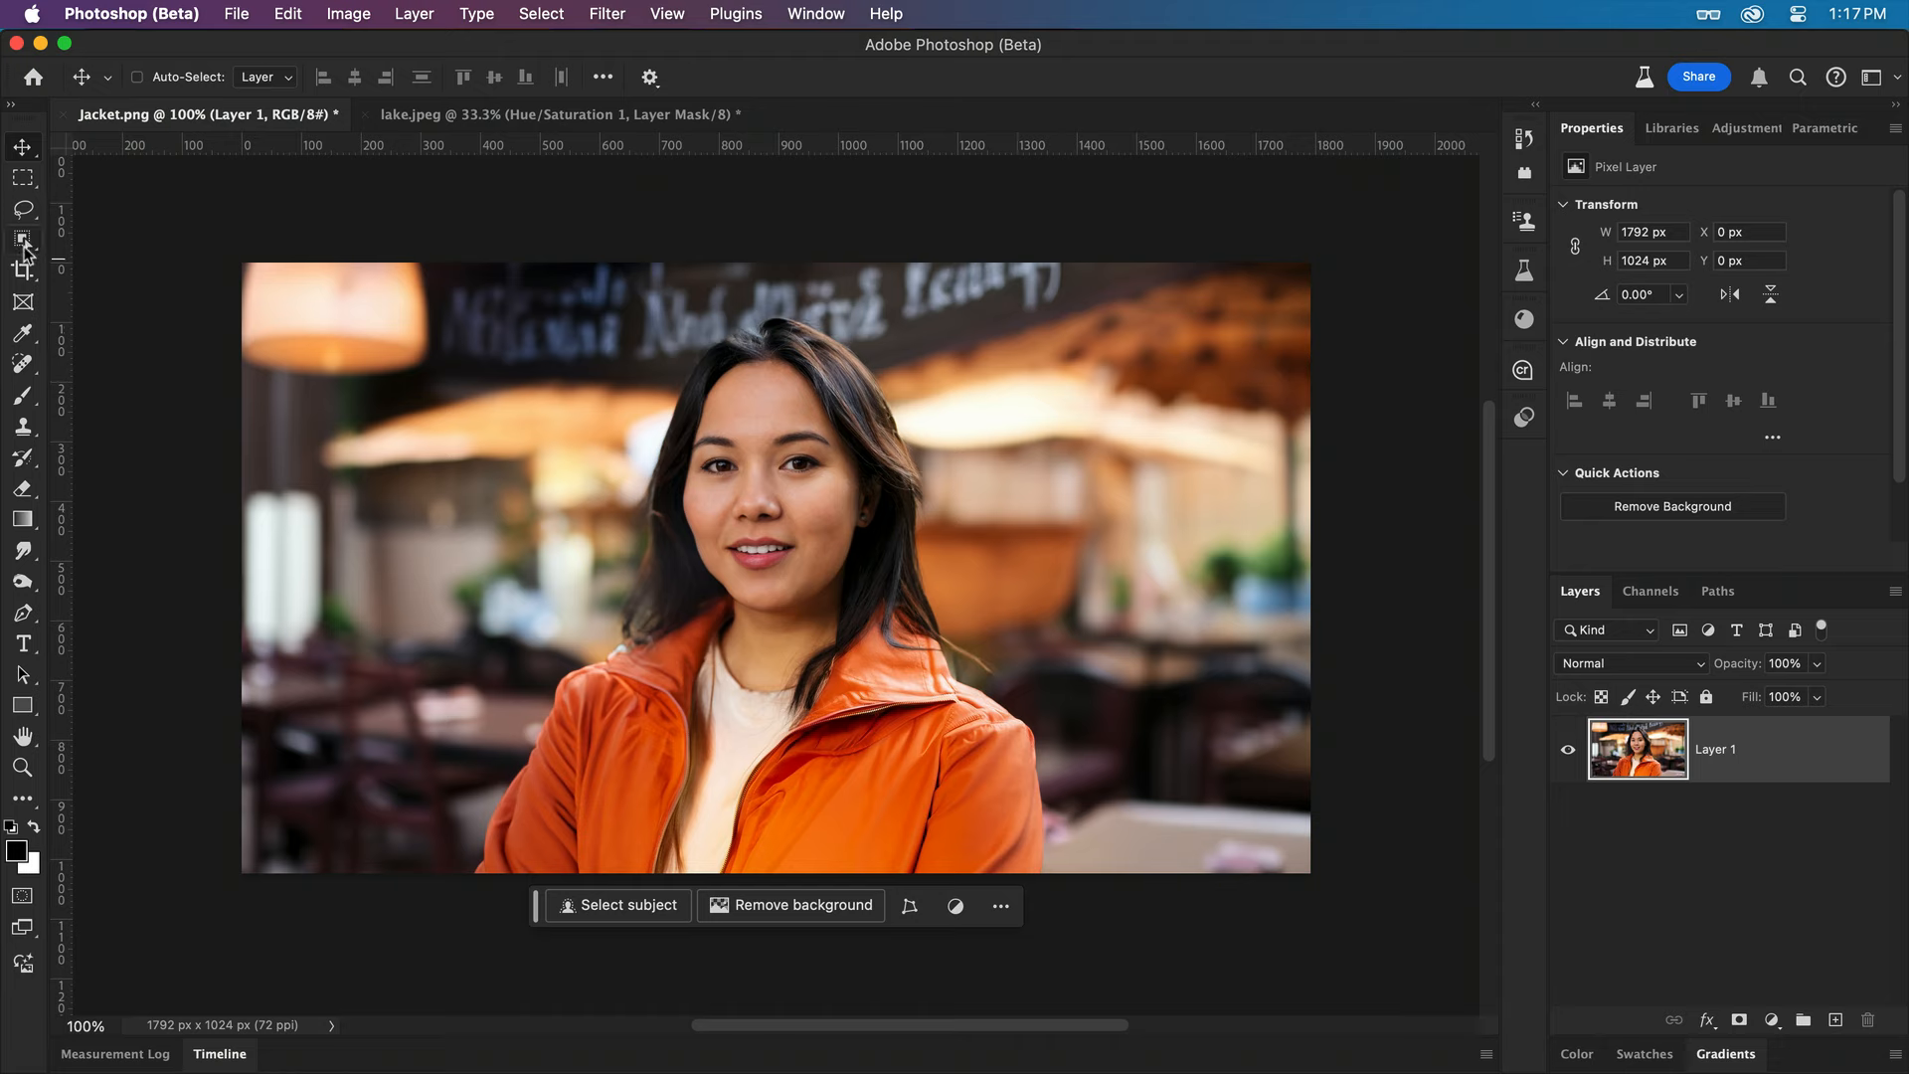
# Drag an Object Selection box around the woman's orange jacket.
pyautogui.moveTo(461, 587); pyautogui.dragTo(731, 804)
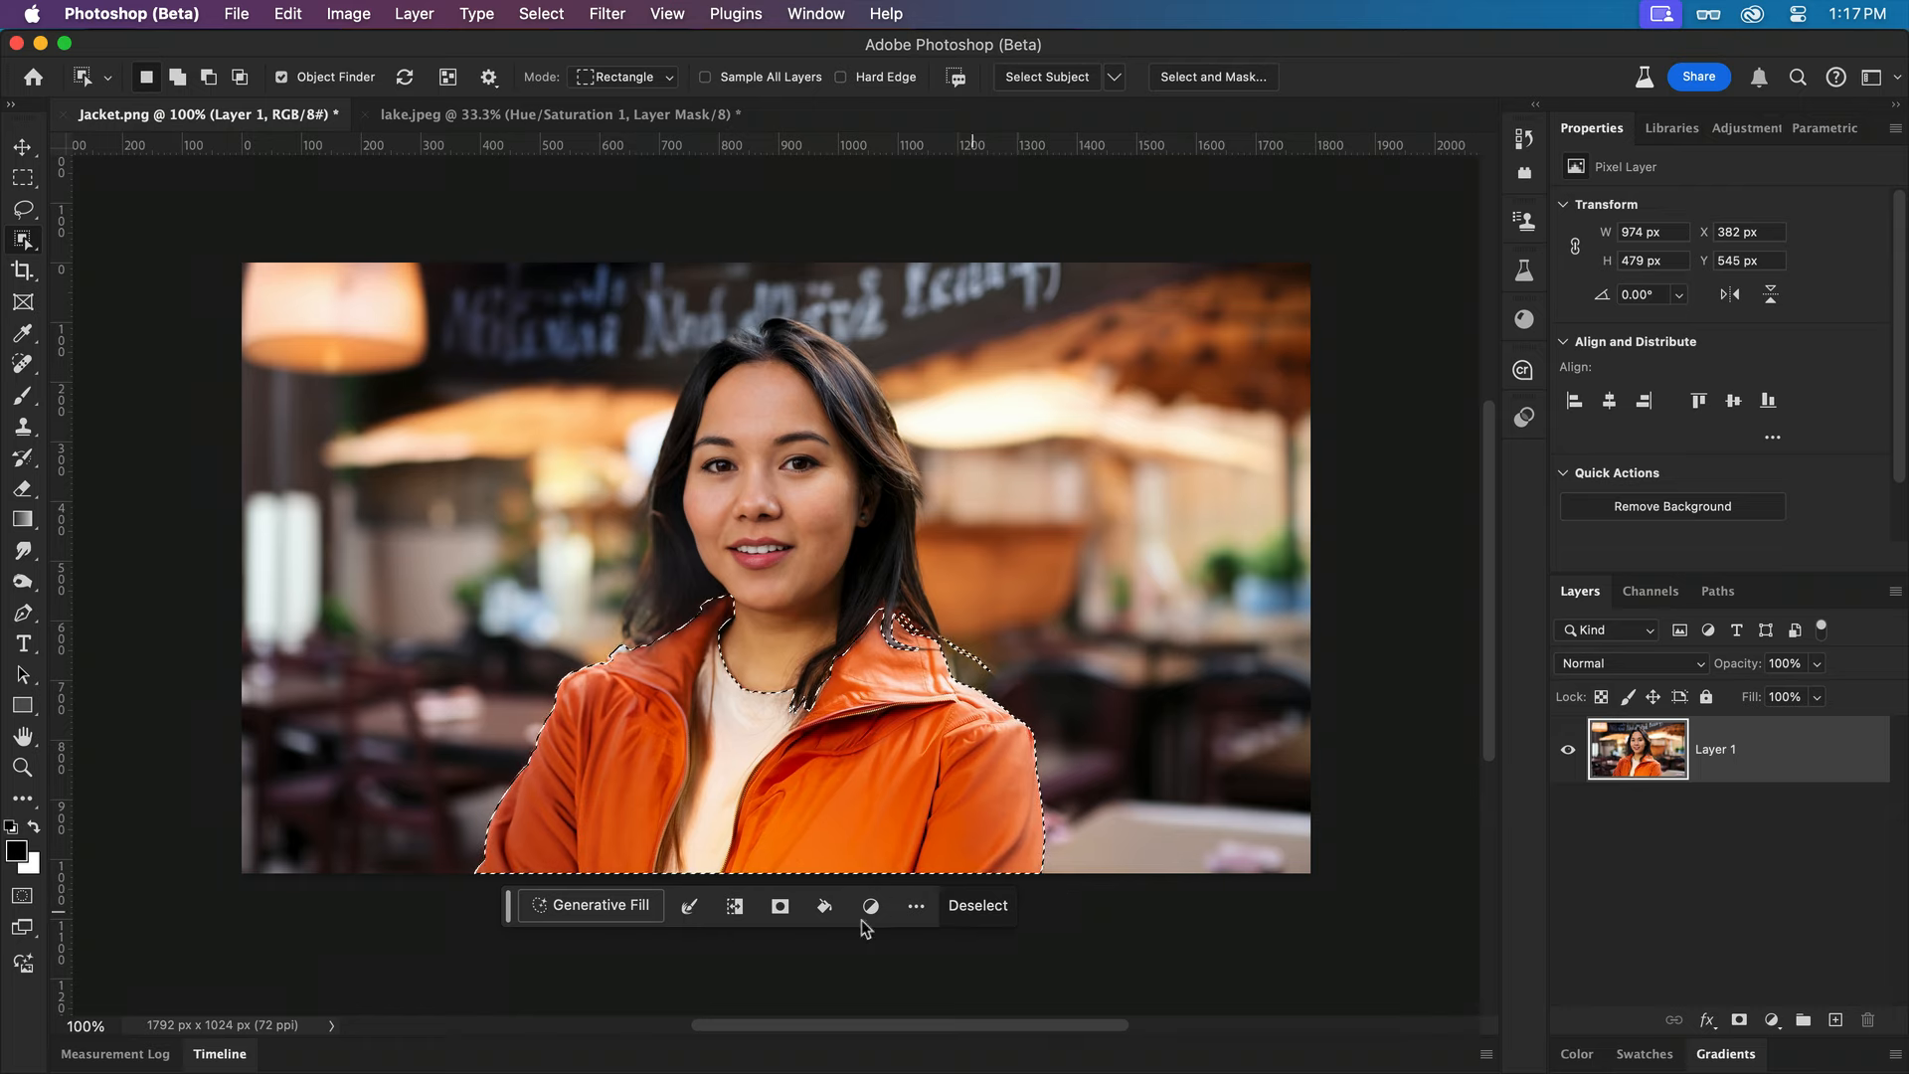
# Generative Fill the jacket using the orange-white hoodie photo as reference image.
pyautogui.click(591, 905)
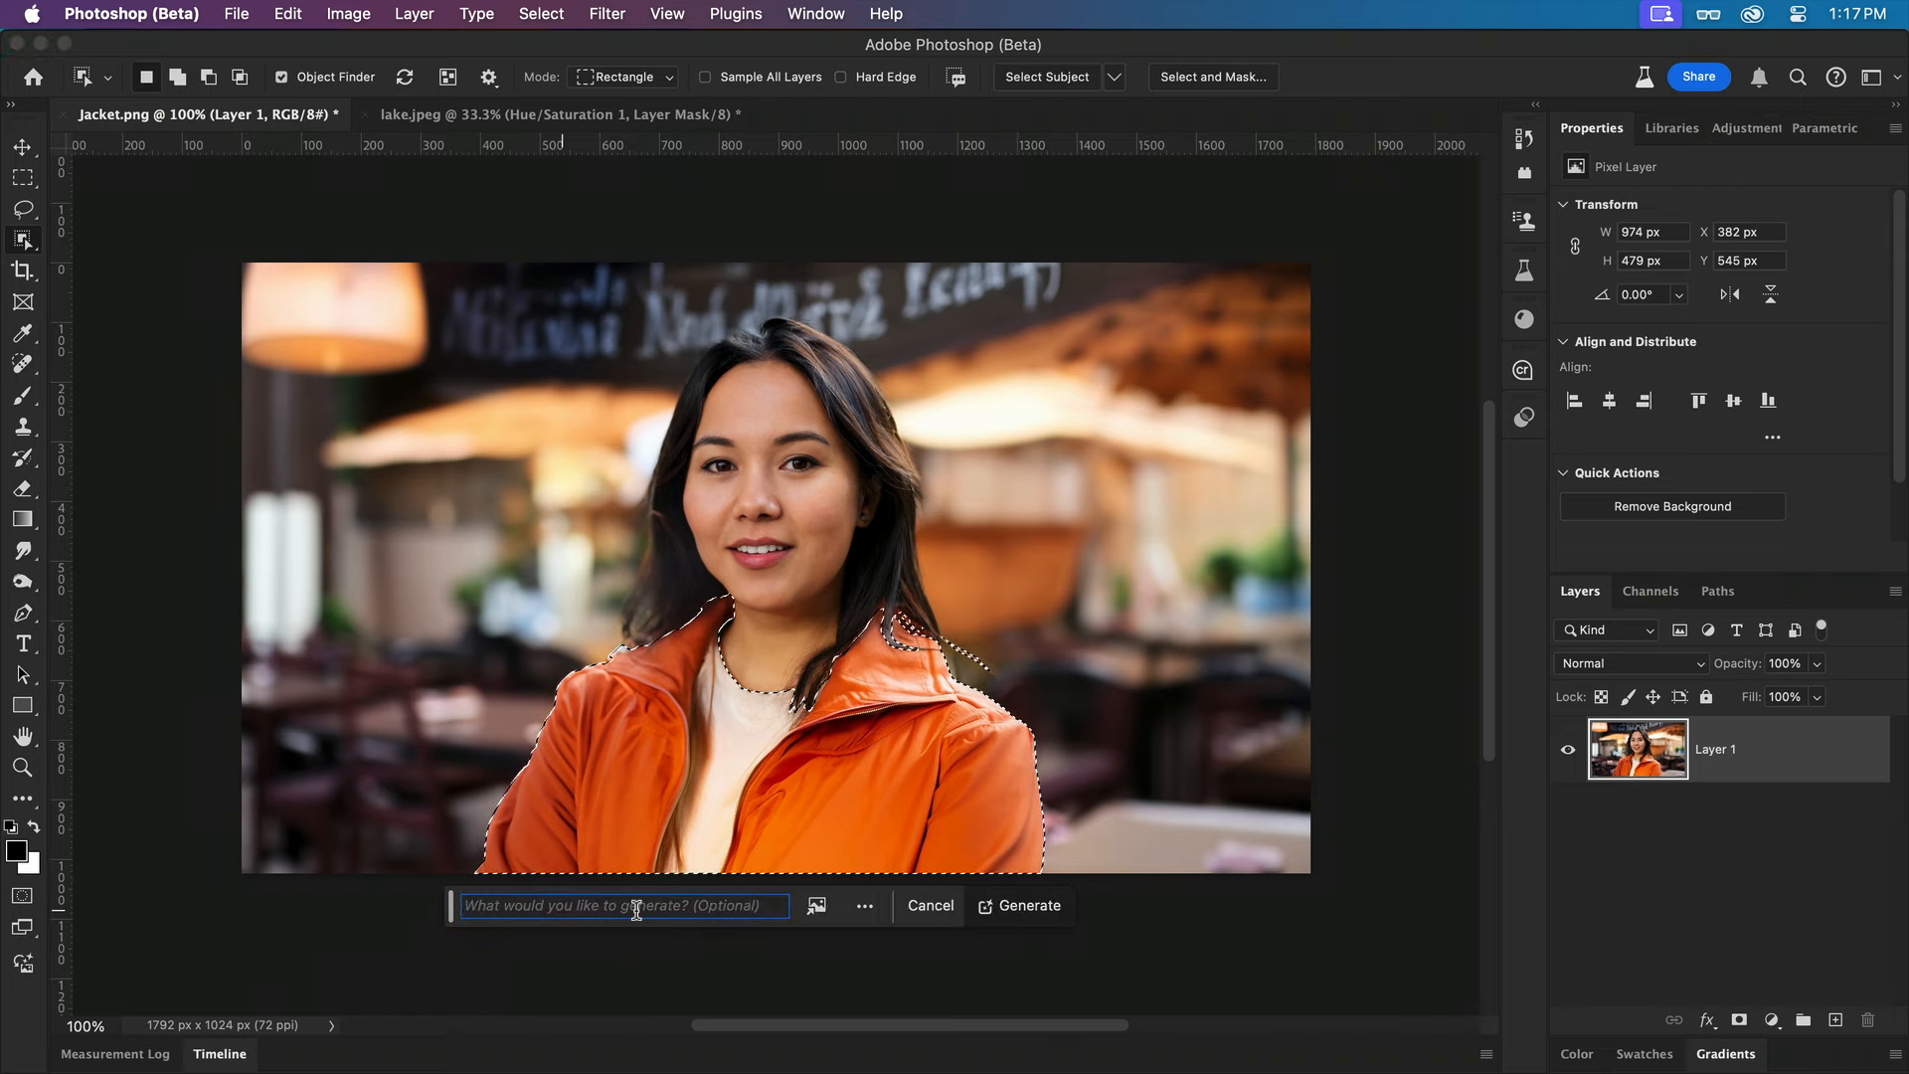
pyautogui.click(817, 906)
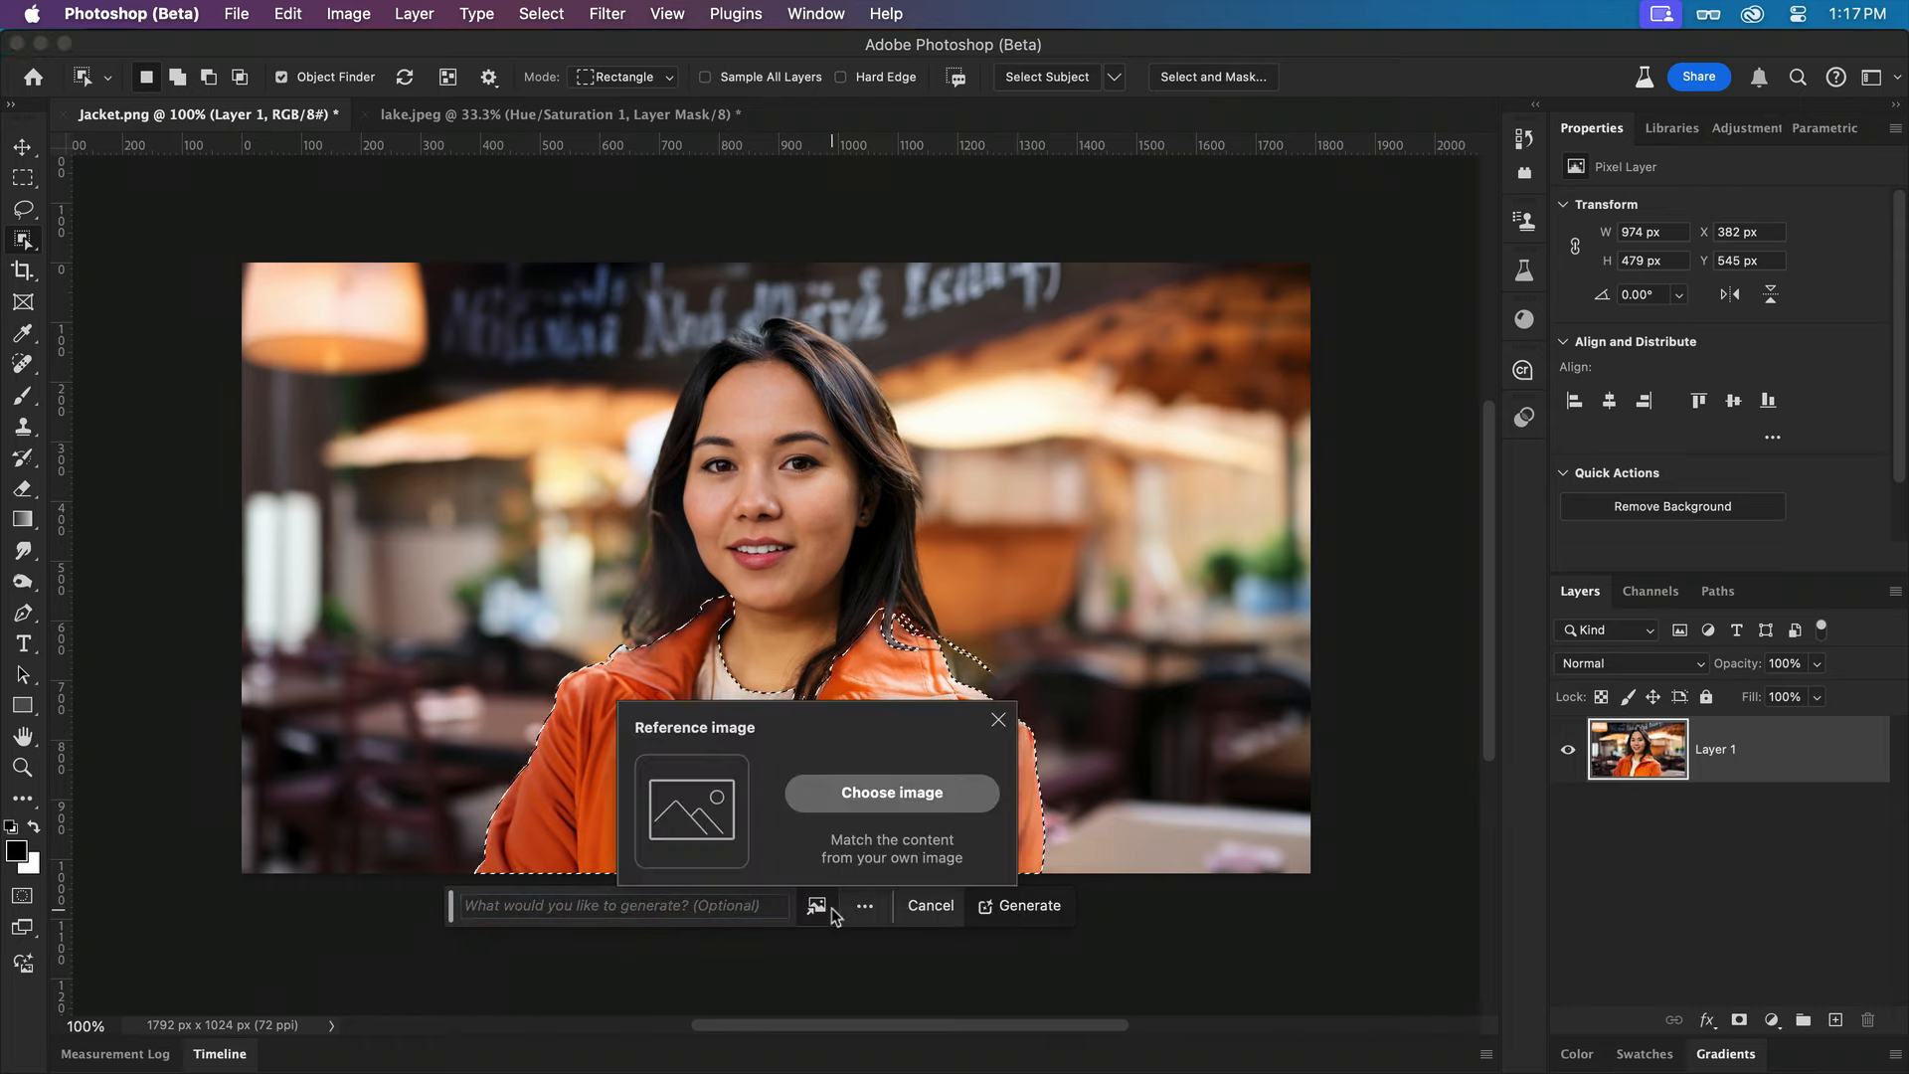
pyautogui.click(891, 794)
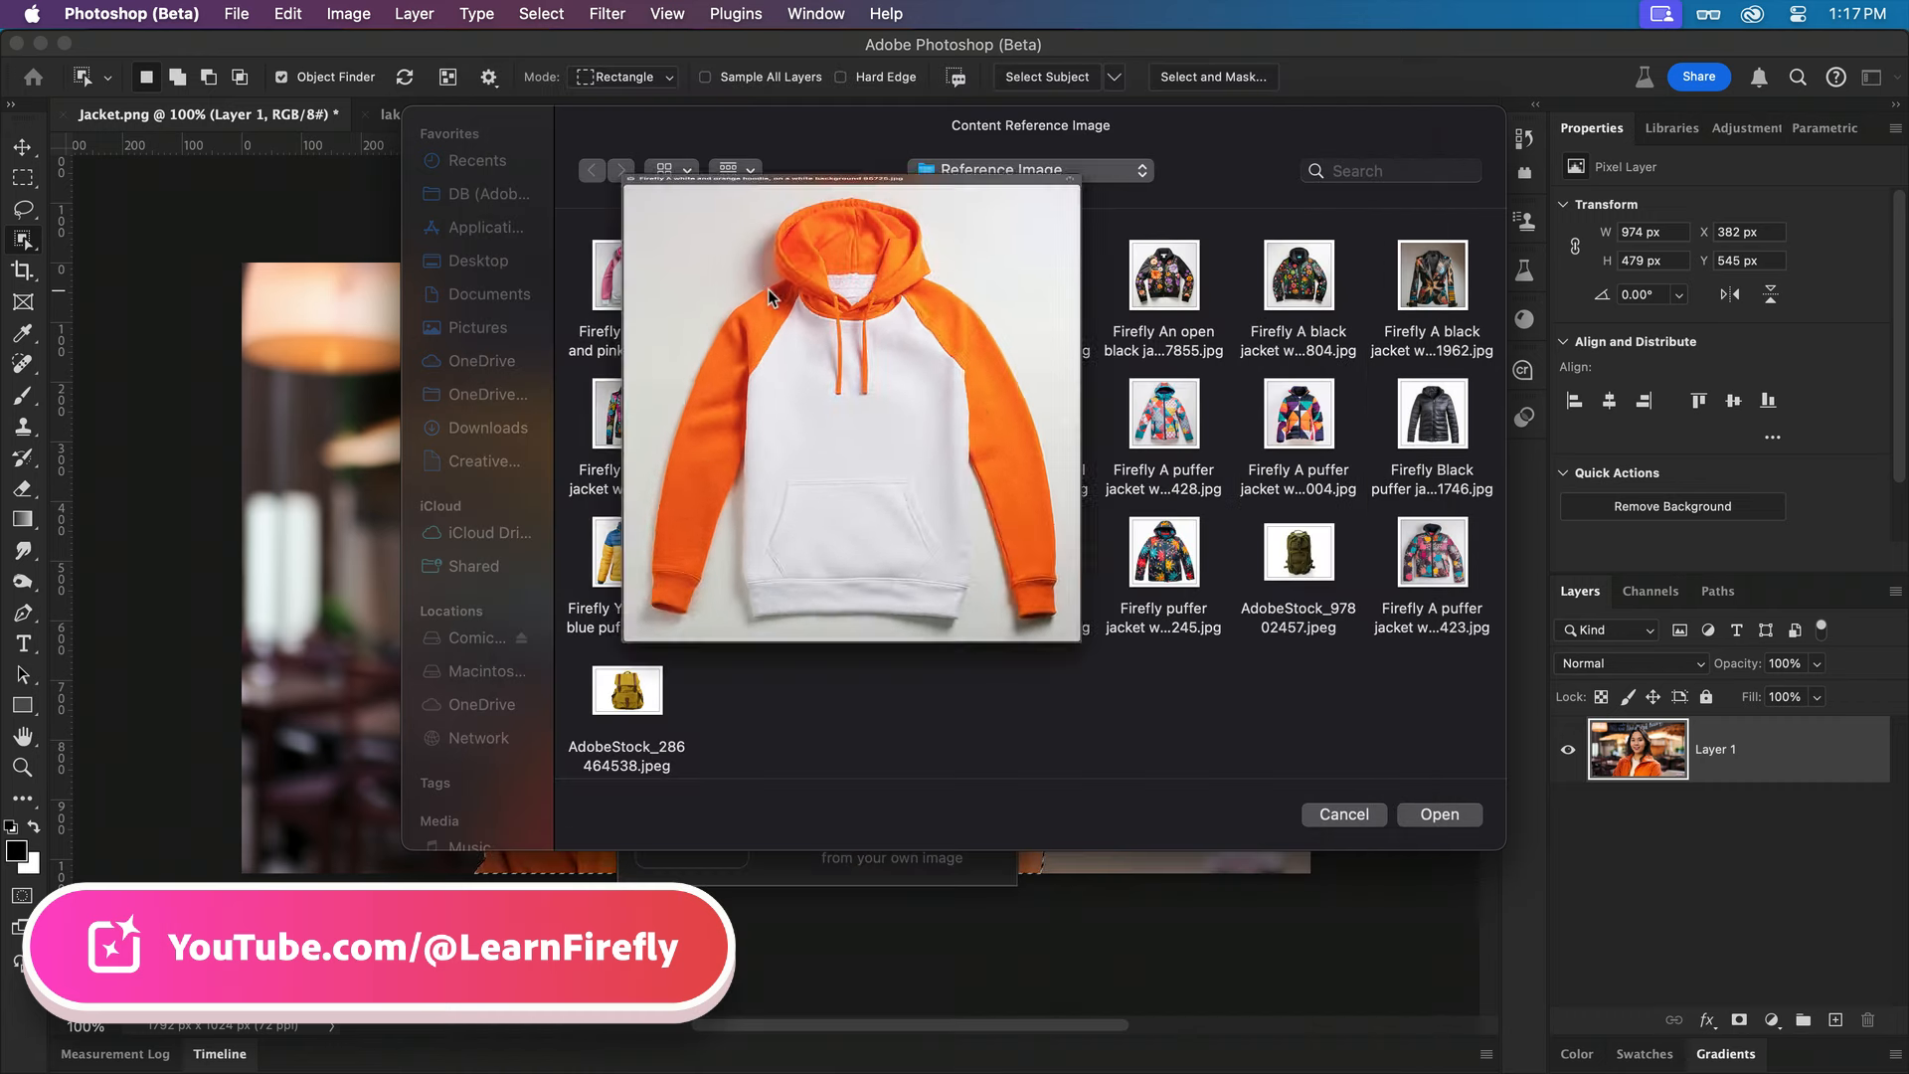
pyautogui.click(1343, 814)
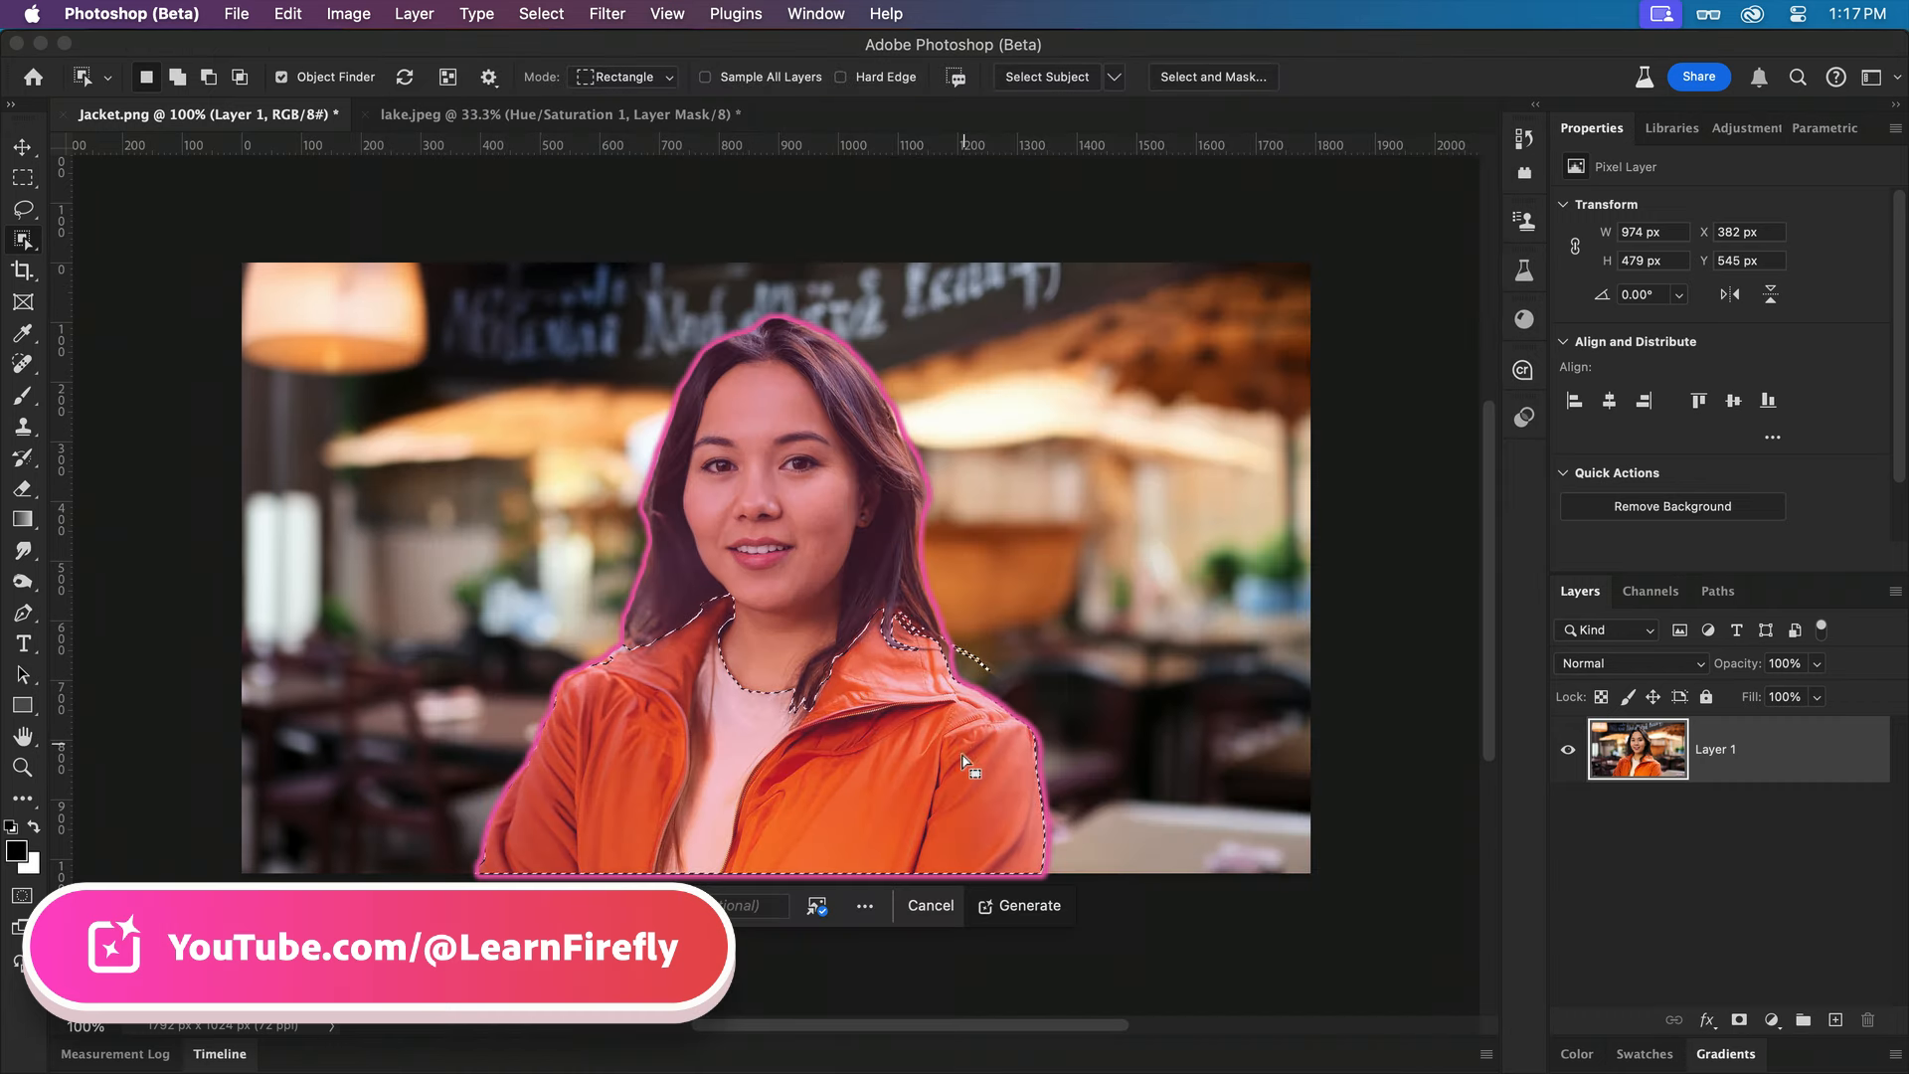
pyautogui.click(1029, 905)
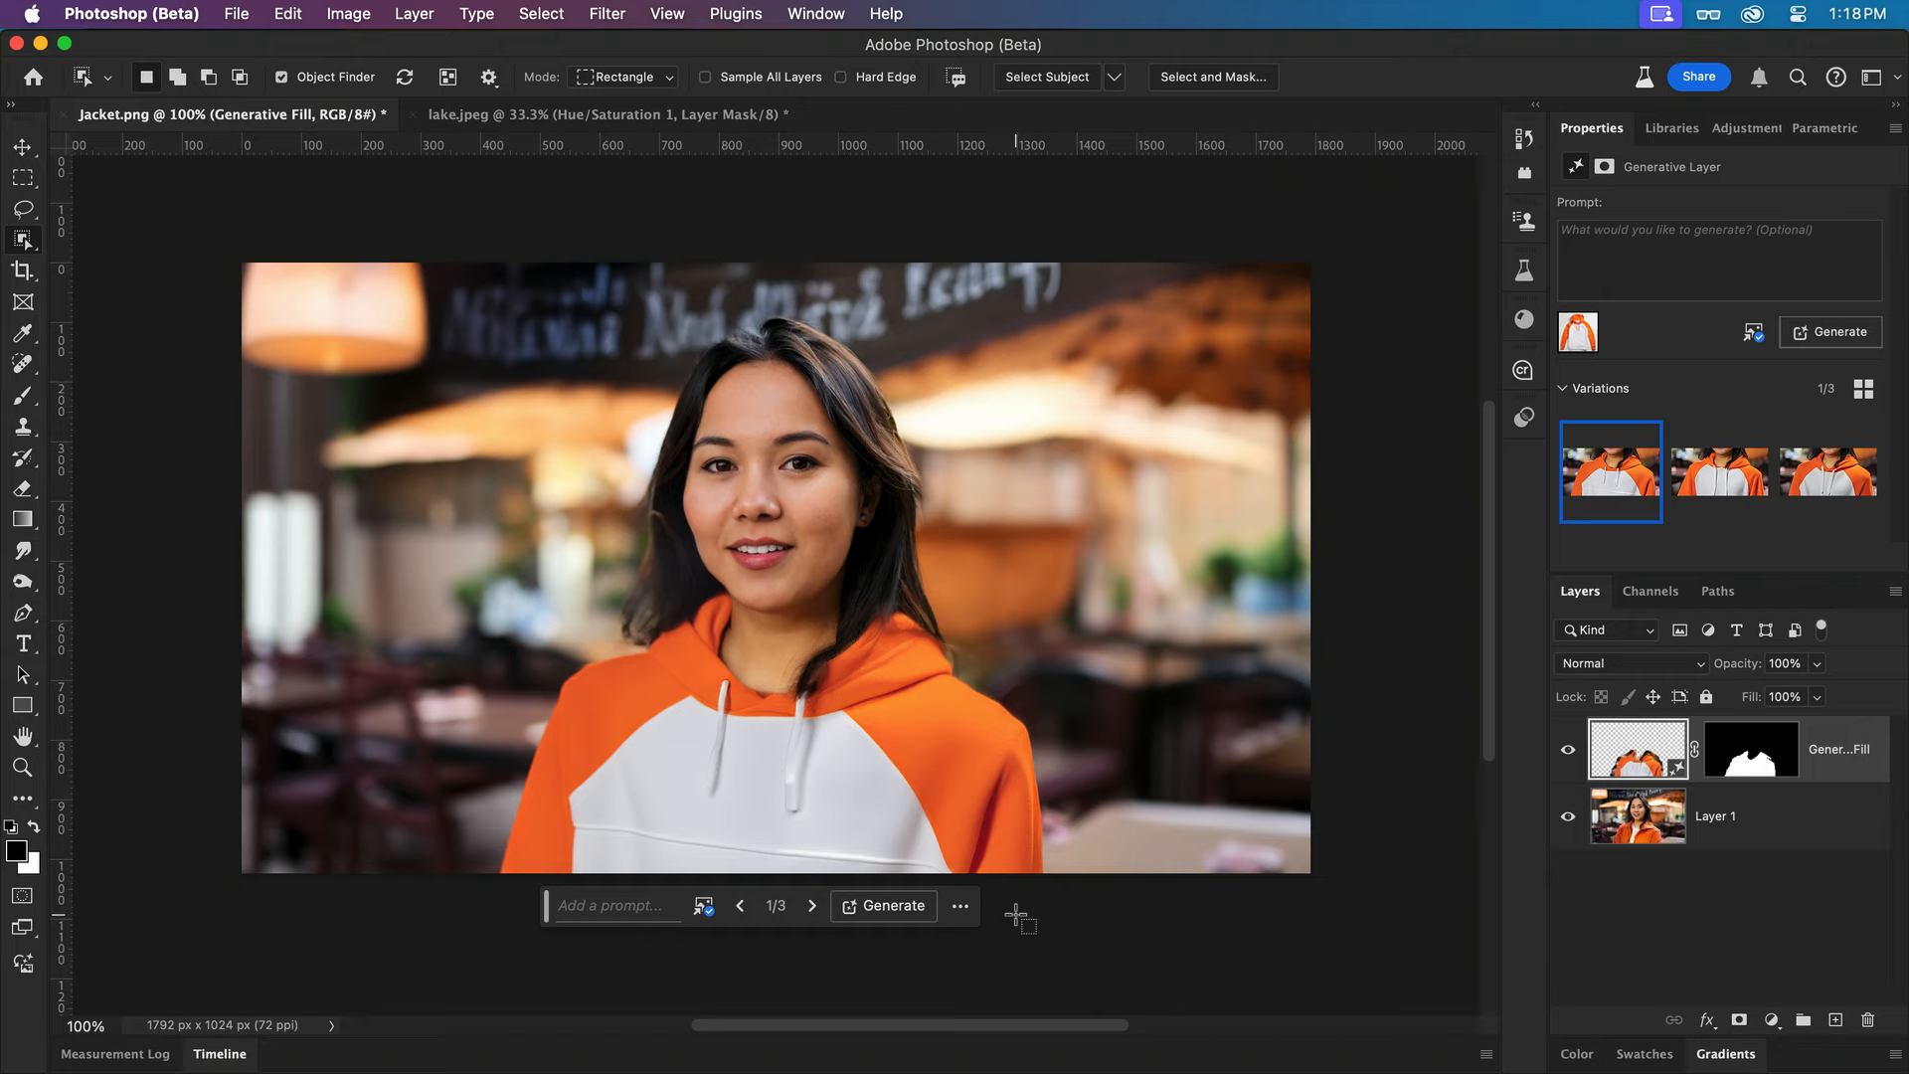
# Browse through the generated hoodie variations.
pyautogui.click(811, 906)
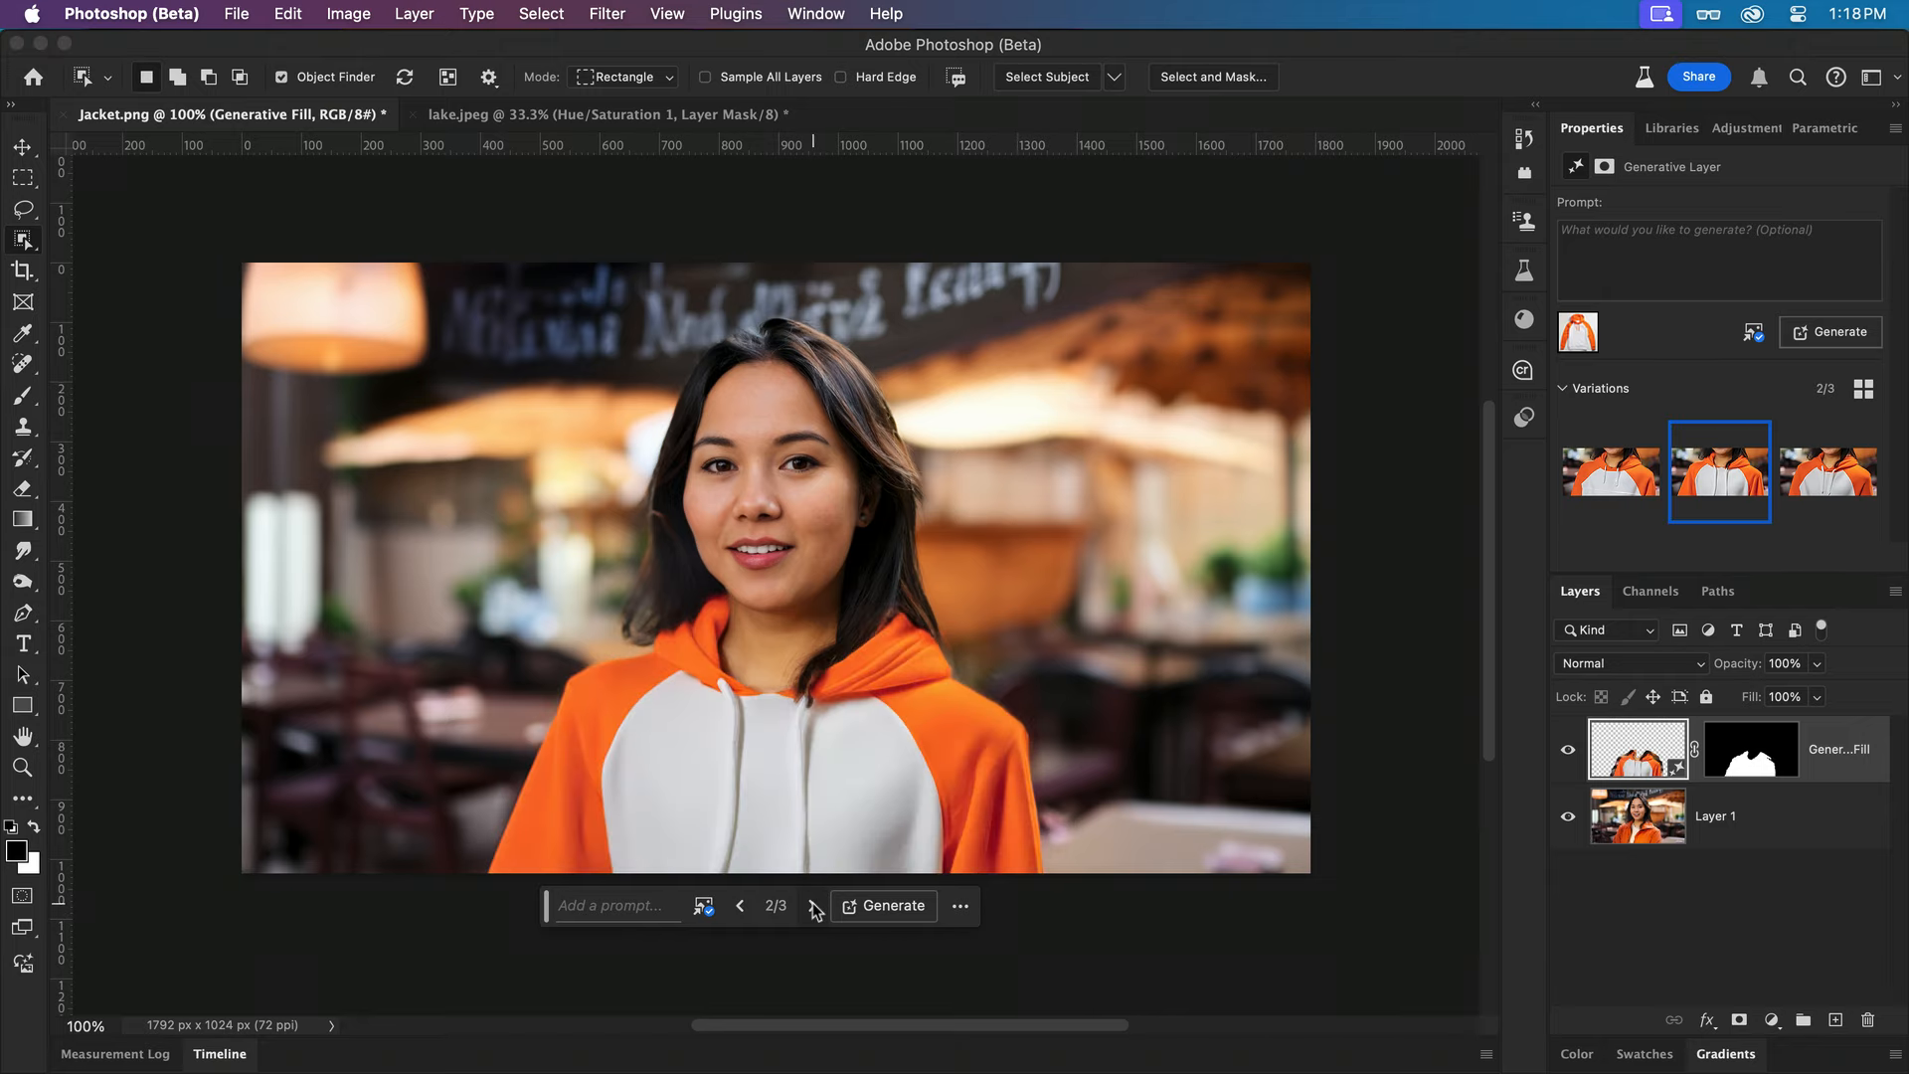
pyautogui.click(599, 114)
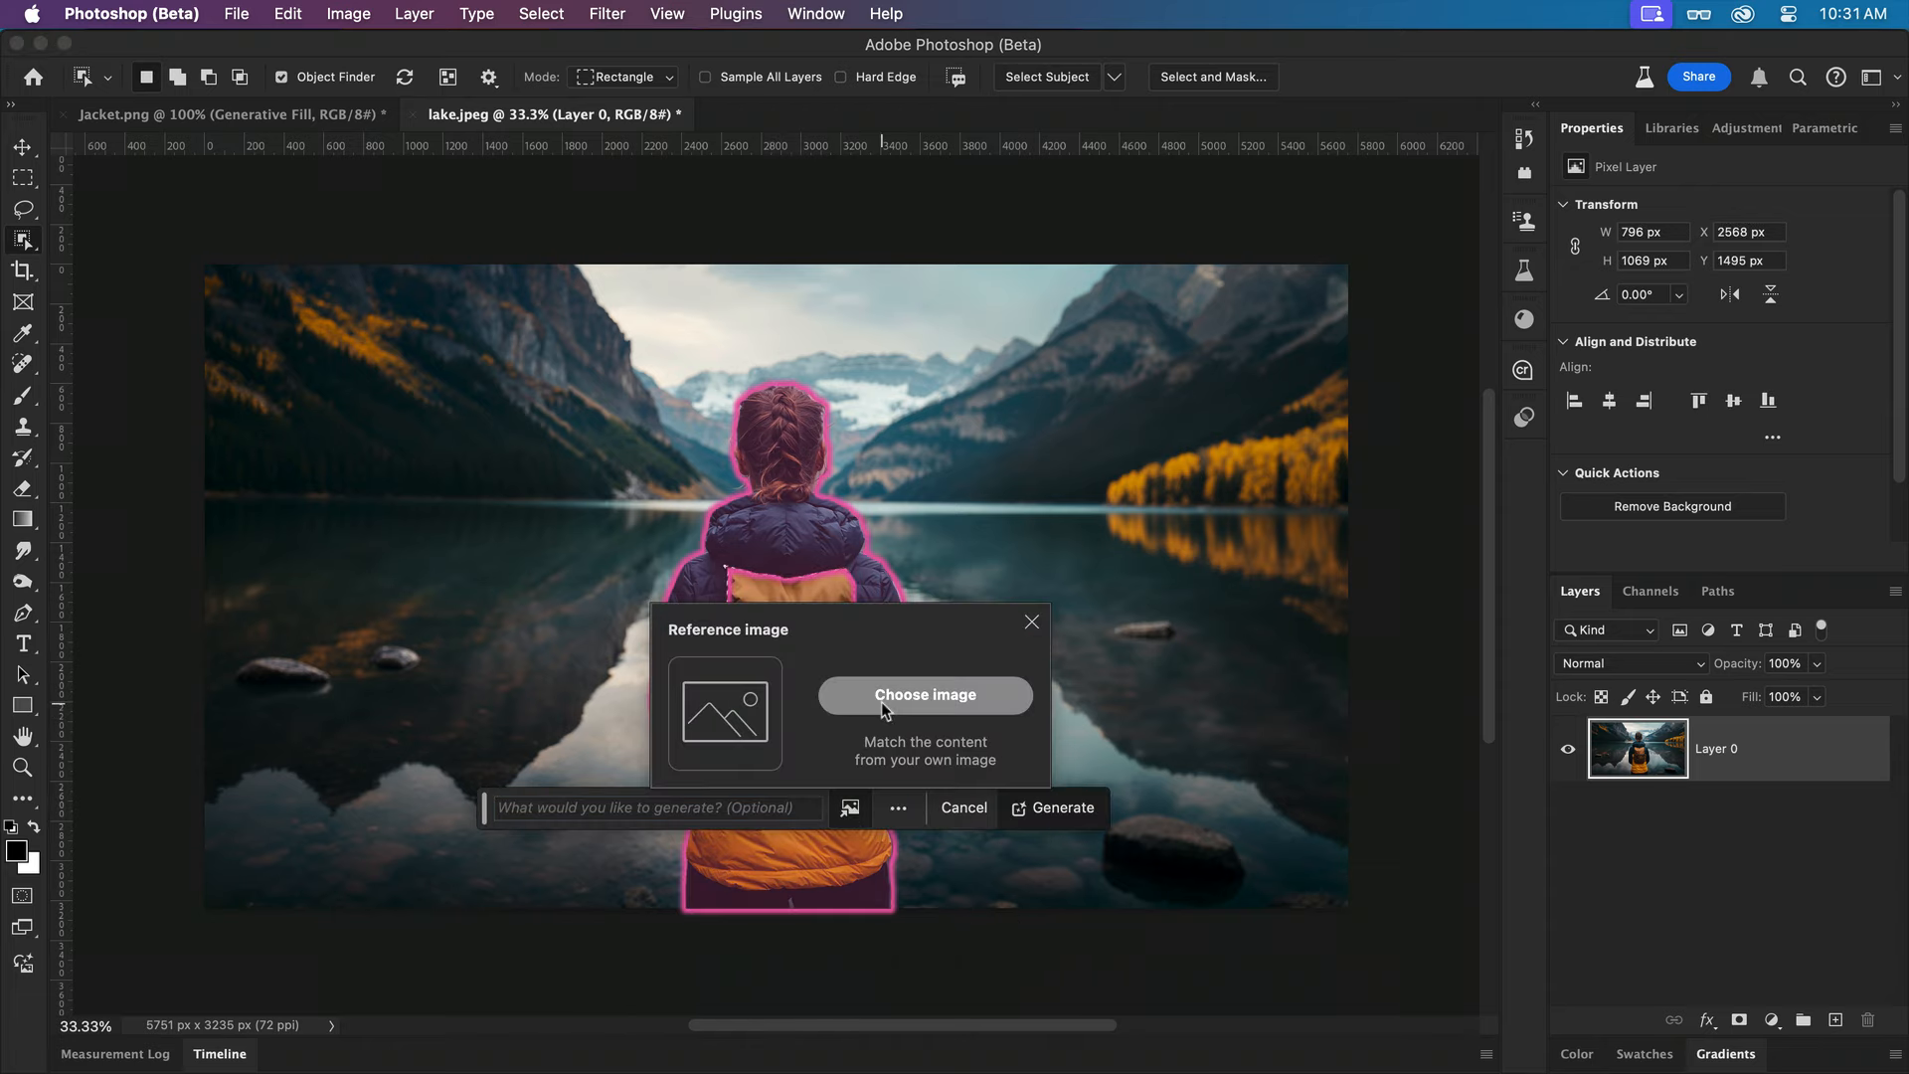
# Choose the green backpack photo as the Generative Fill reference image.
pyautogui.click(923, 695)
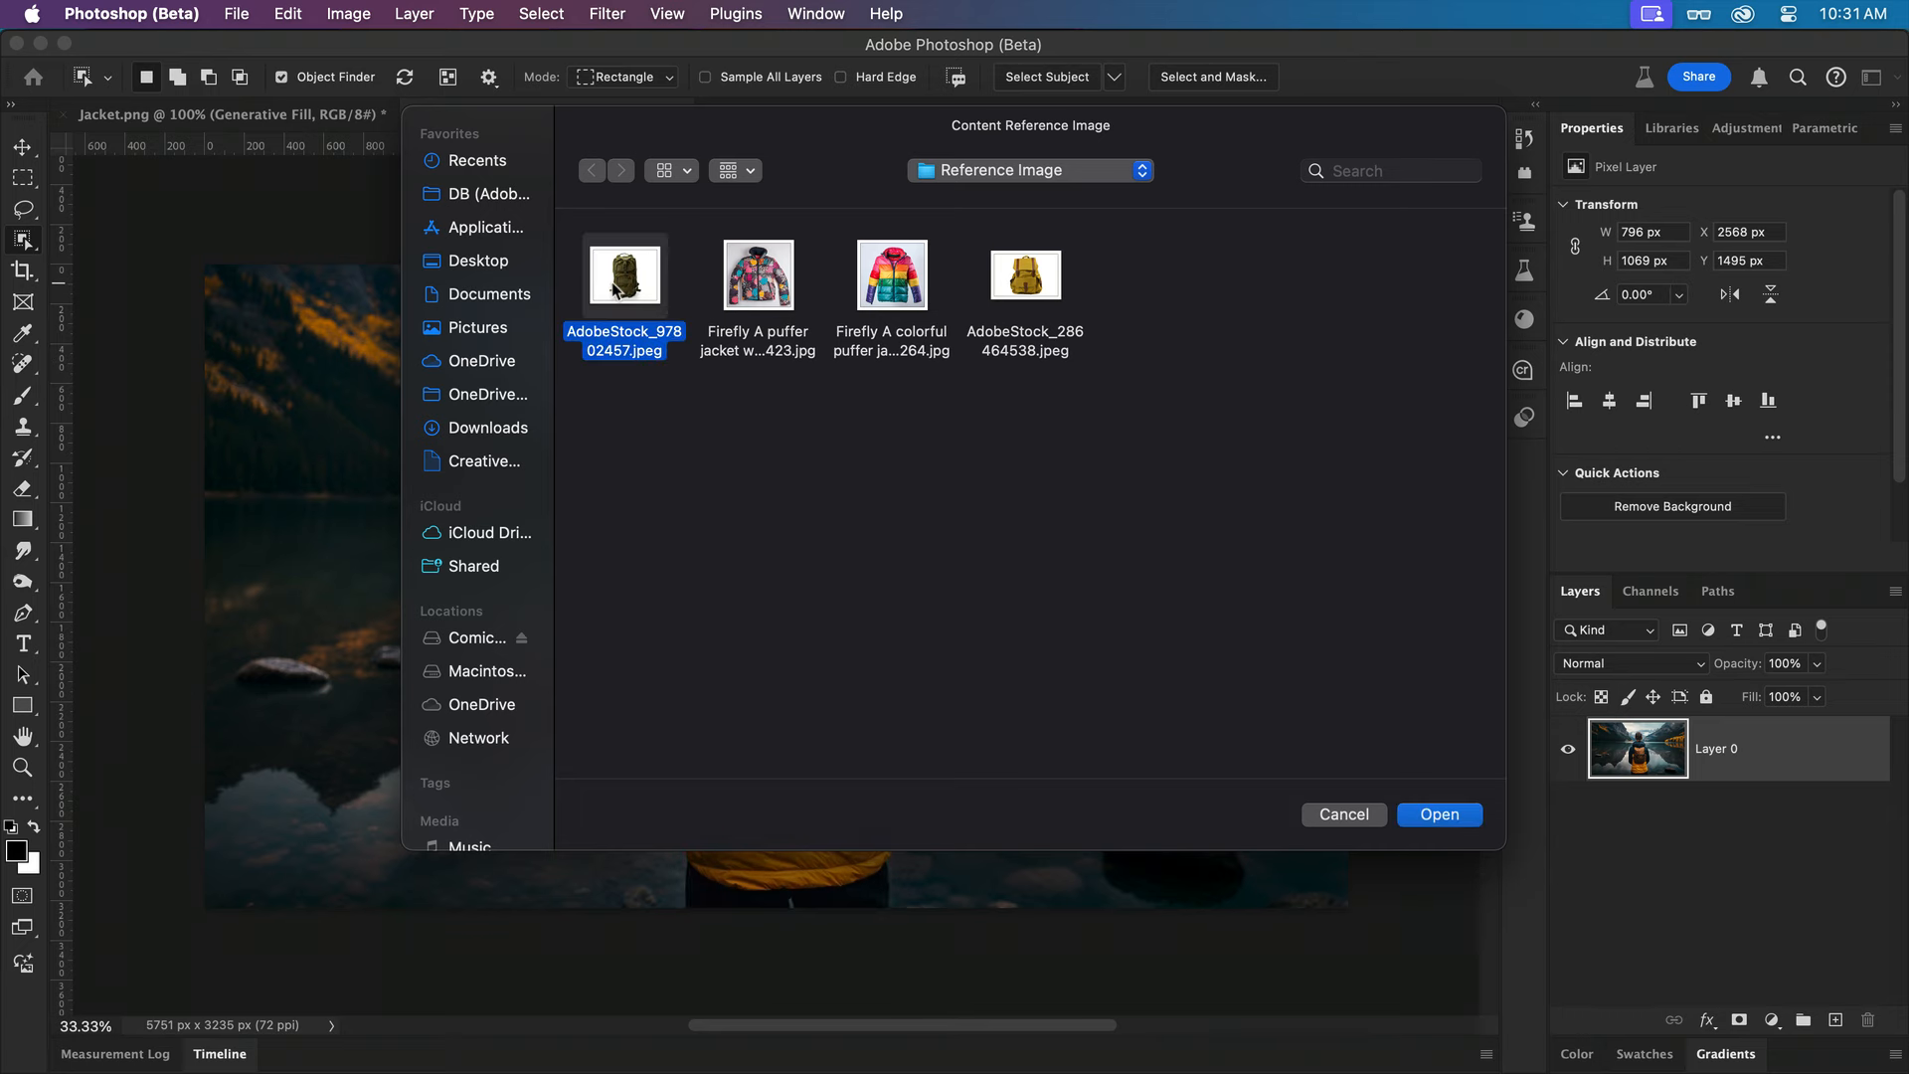
pyautogui.click(1440, 815)
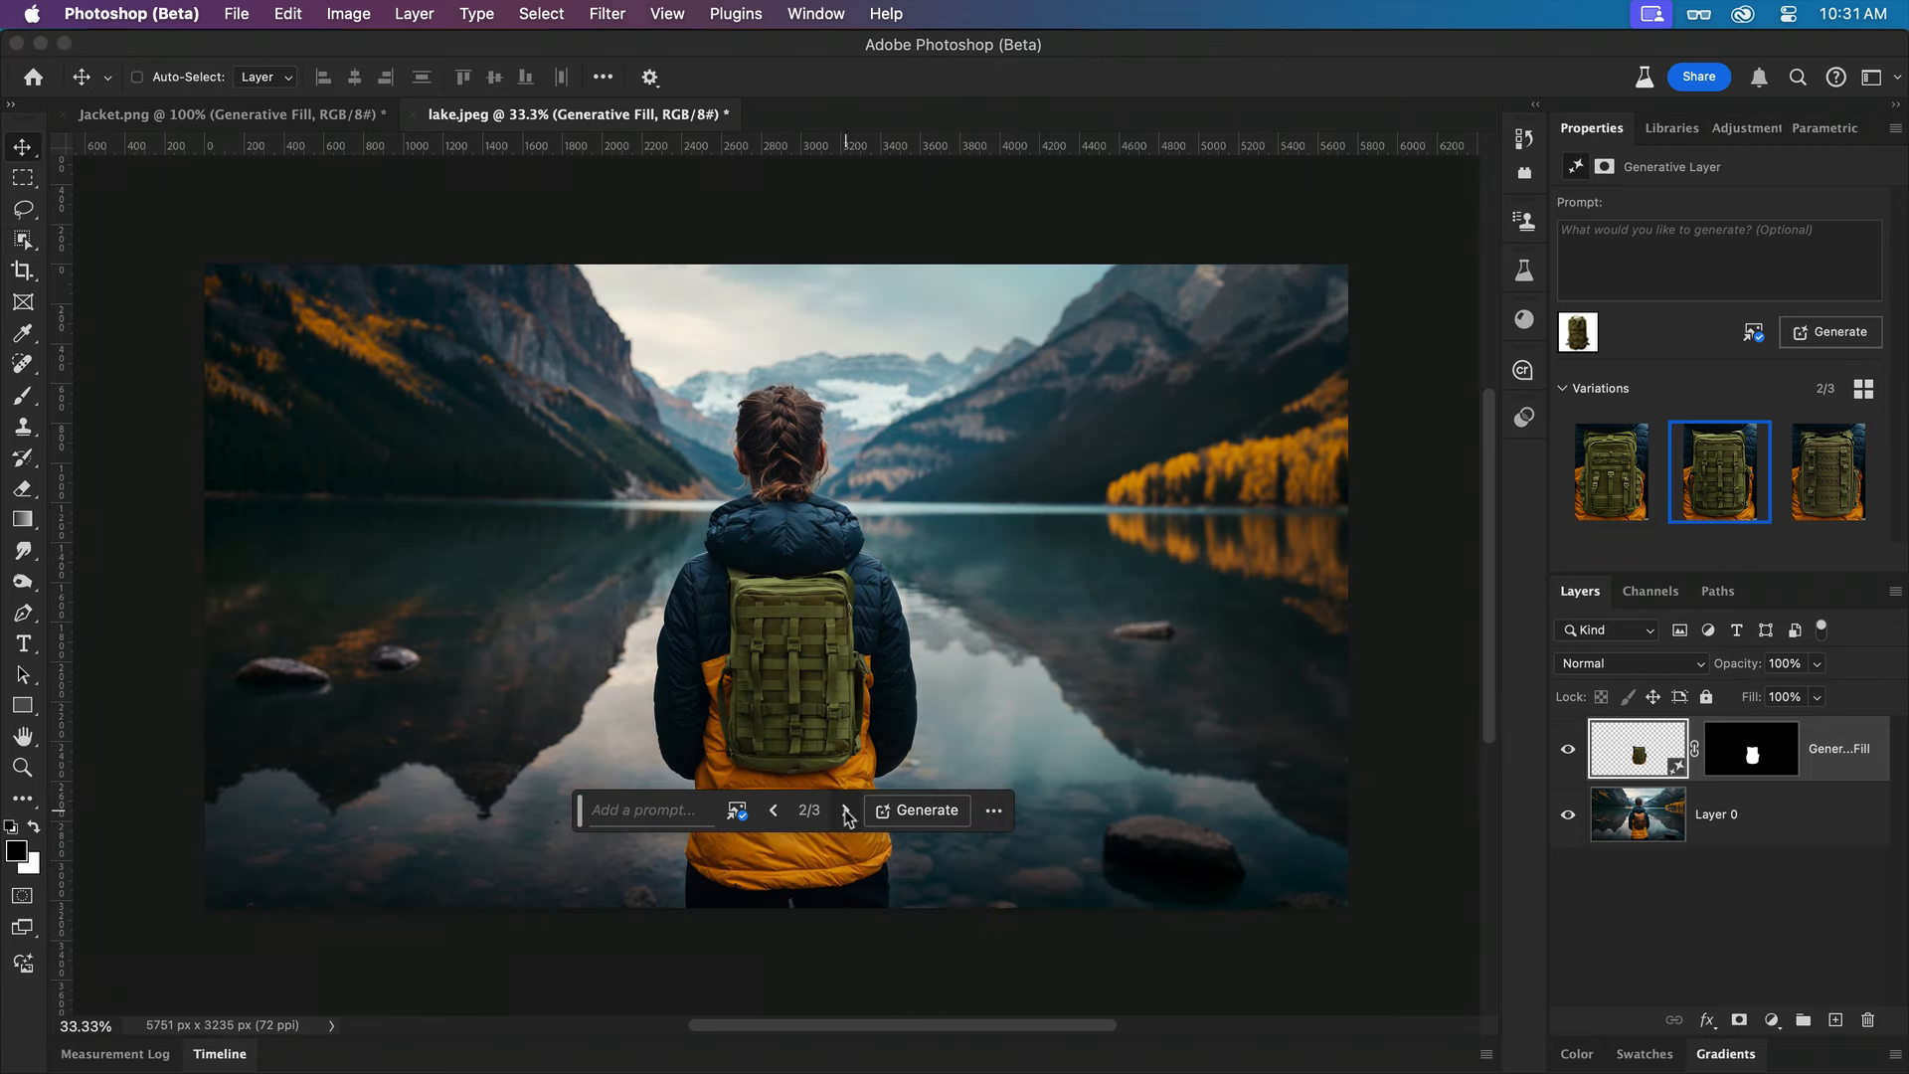
# Add a clipped Hue/Saturation adjustment and shift the backpack's hue to a muted tone.
pyautogui.click(845, 811)
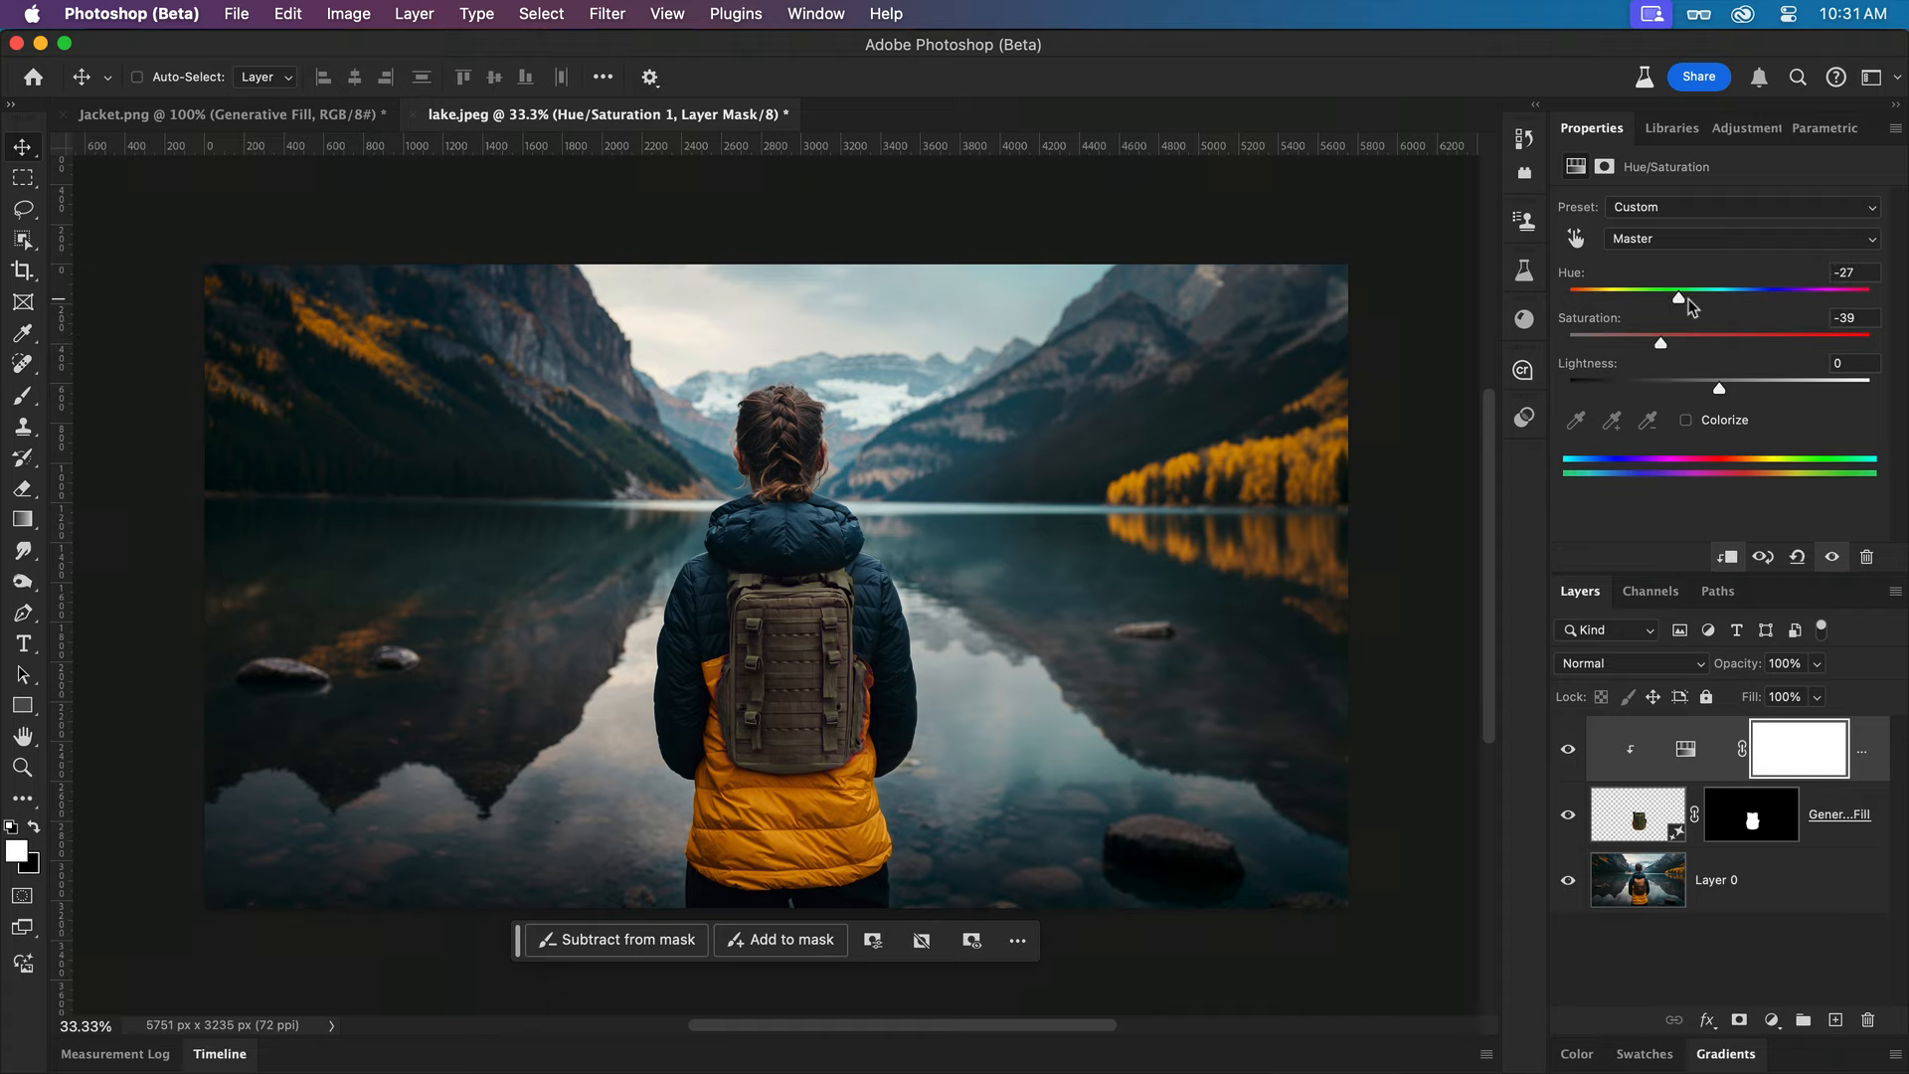
pyautogui.moveTo(1679, 299); pyautogui.dragTo(1714, 298)
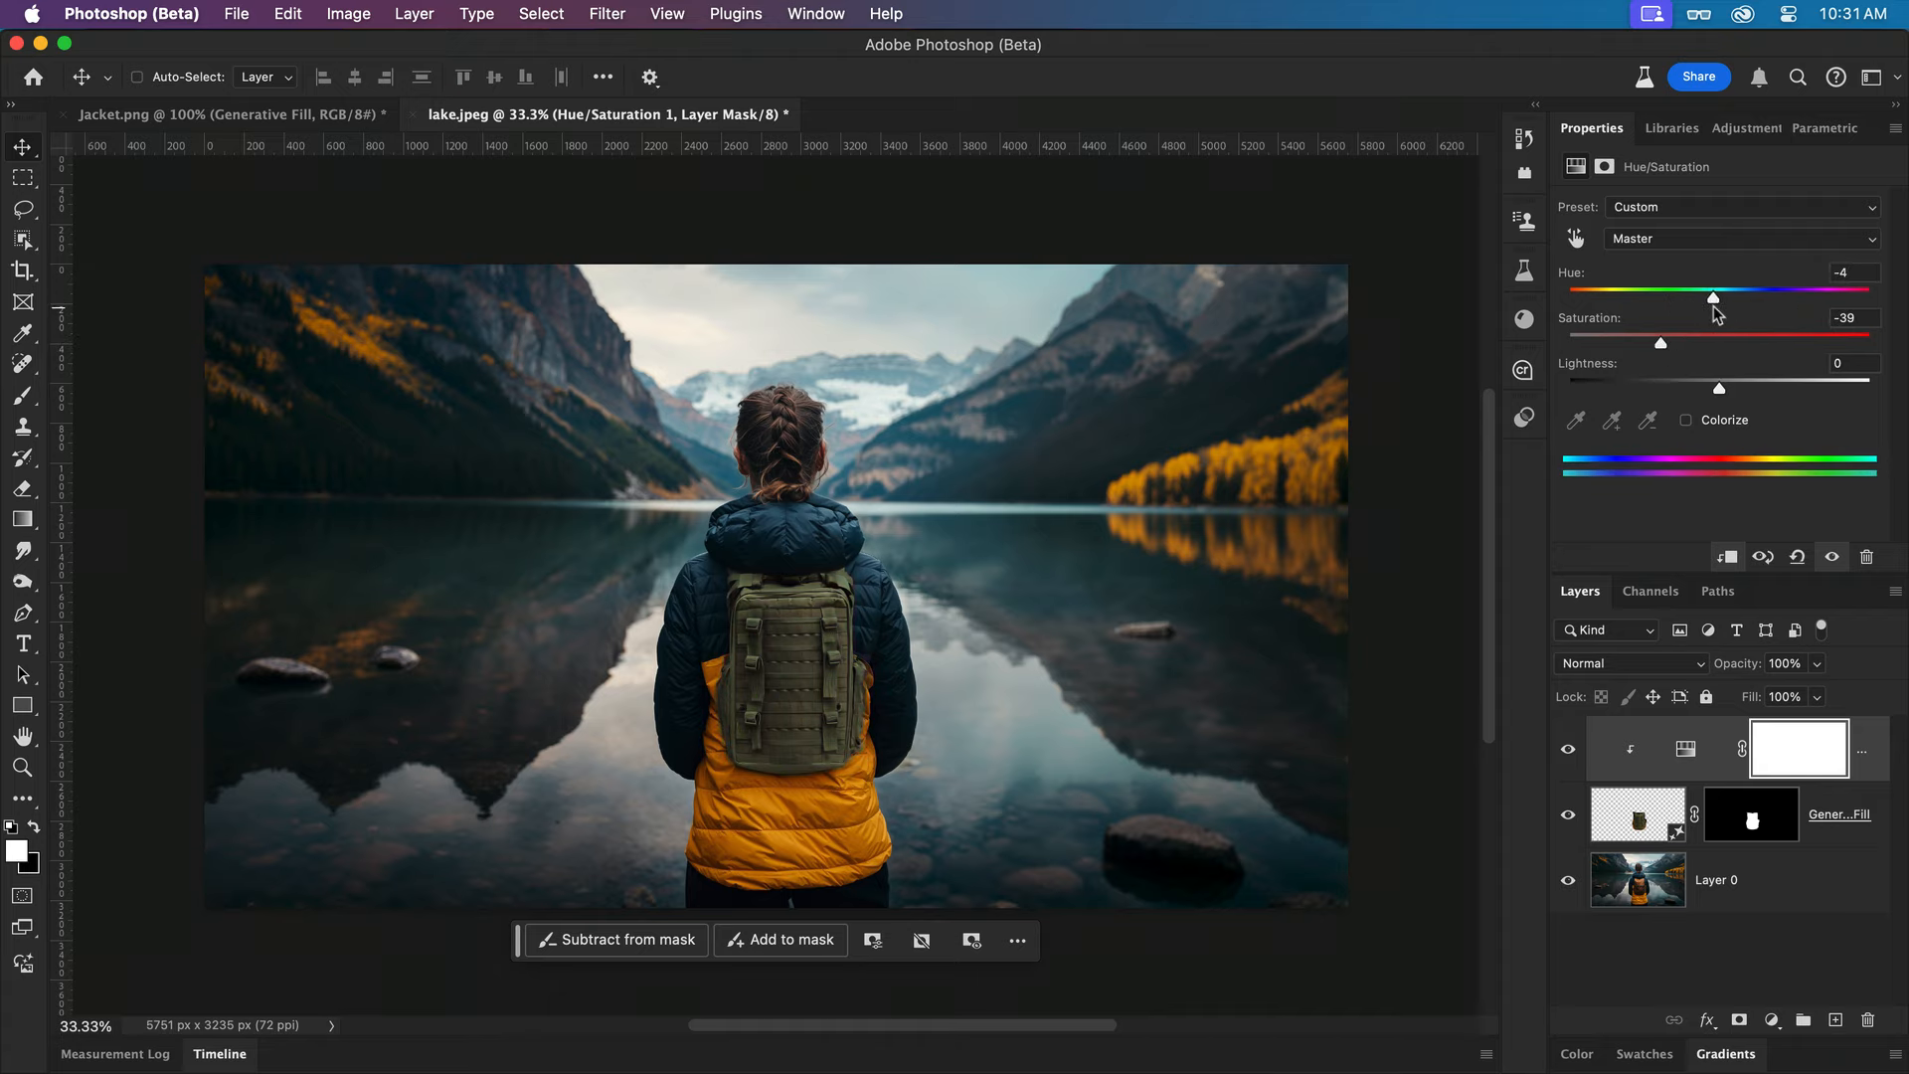